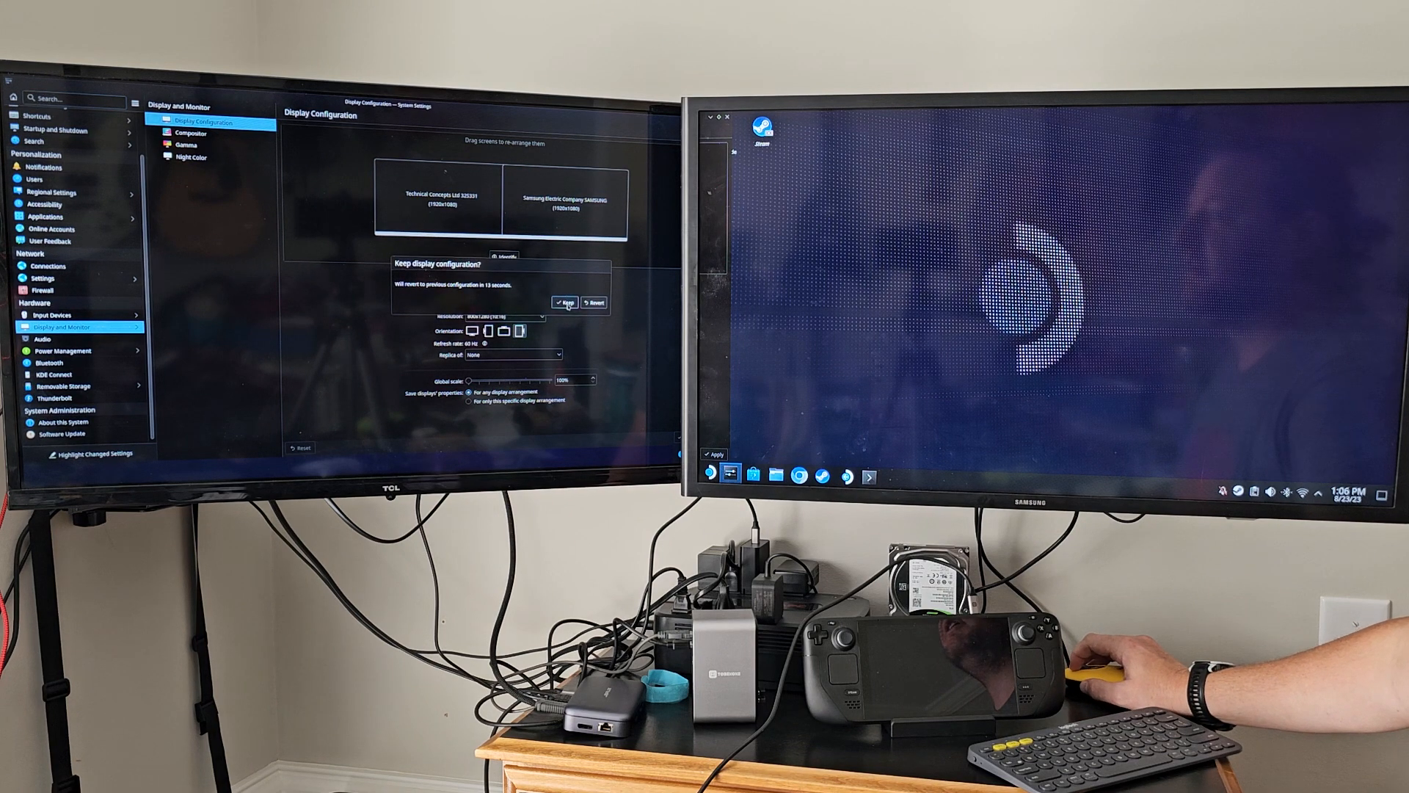
# Step: Keep the new side-by-side configuration and select the TCL screen in the arrangement preview
pyautogui.click(565, 302)
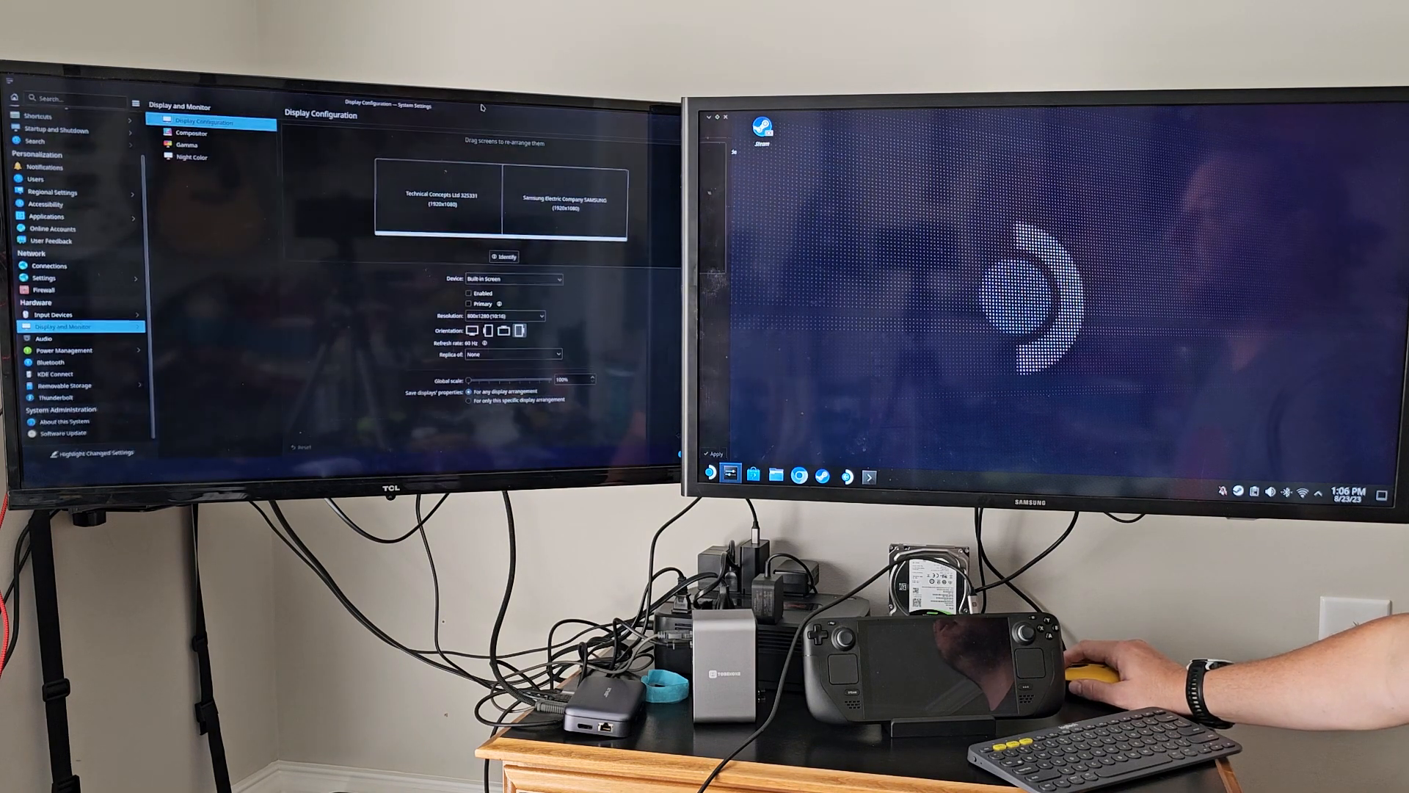
pyautogui.click(438, 200)
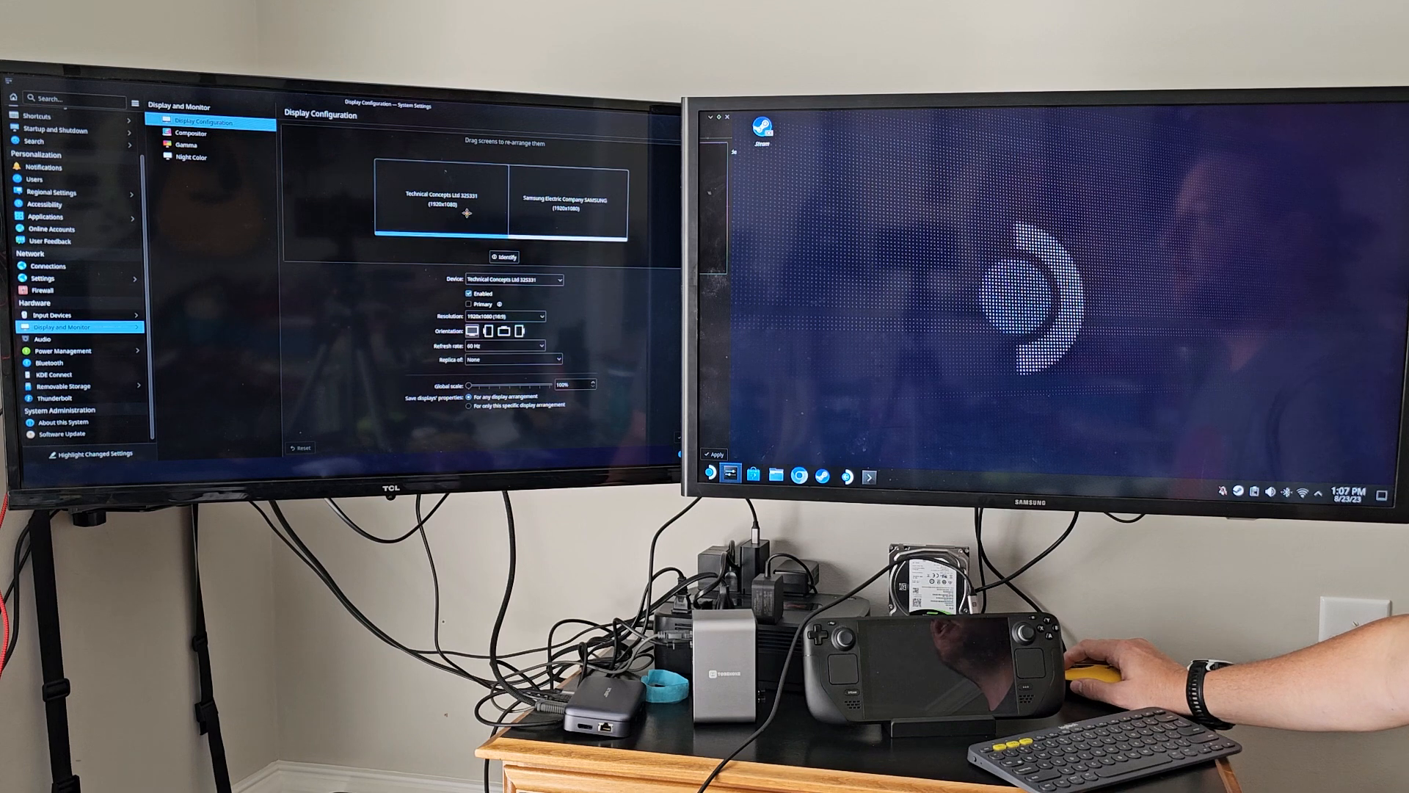
# Step: Confirm 1920x1080 as the TCL display's resolution from the Resolution list
pyautogui.click(509, 316)
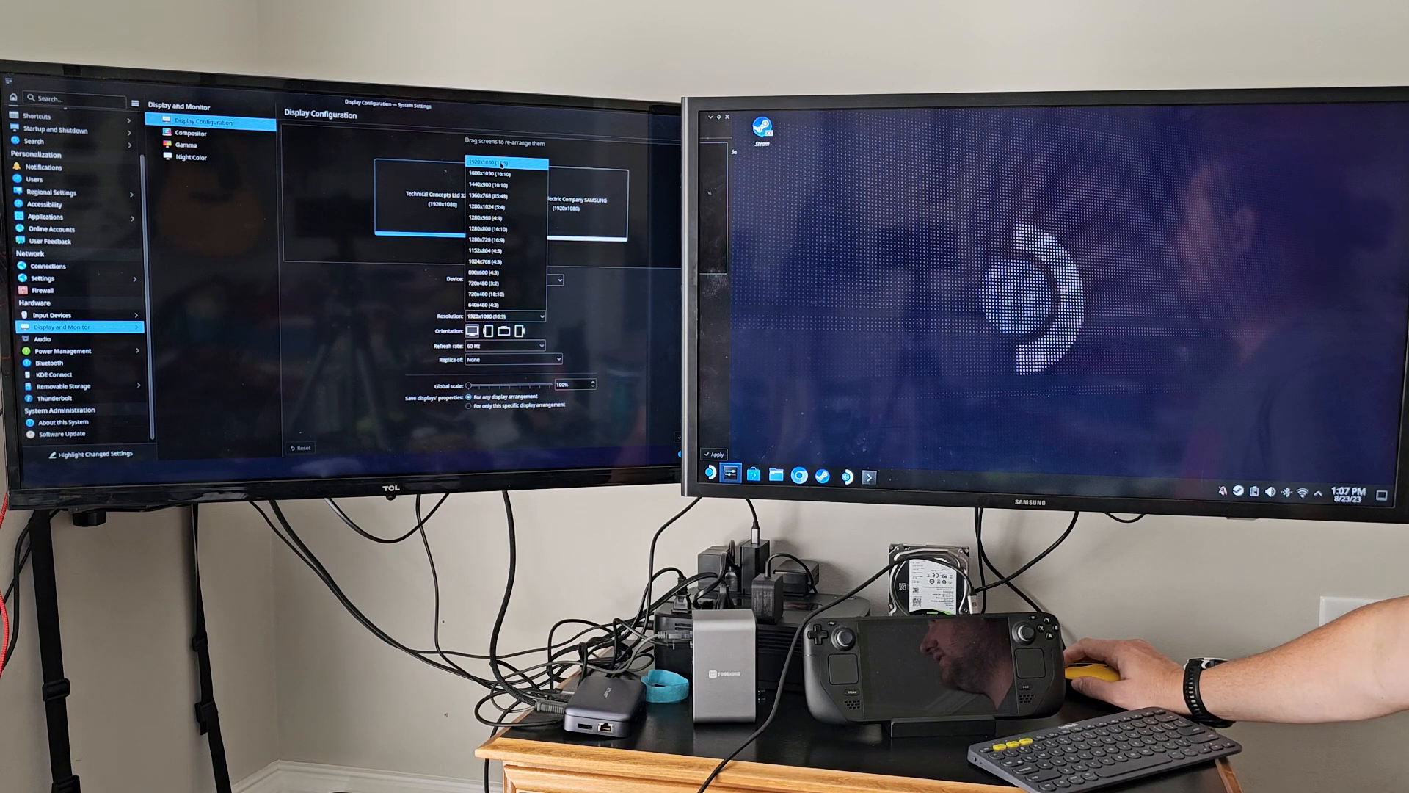
pyautogui.click(501, 163)
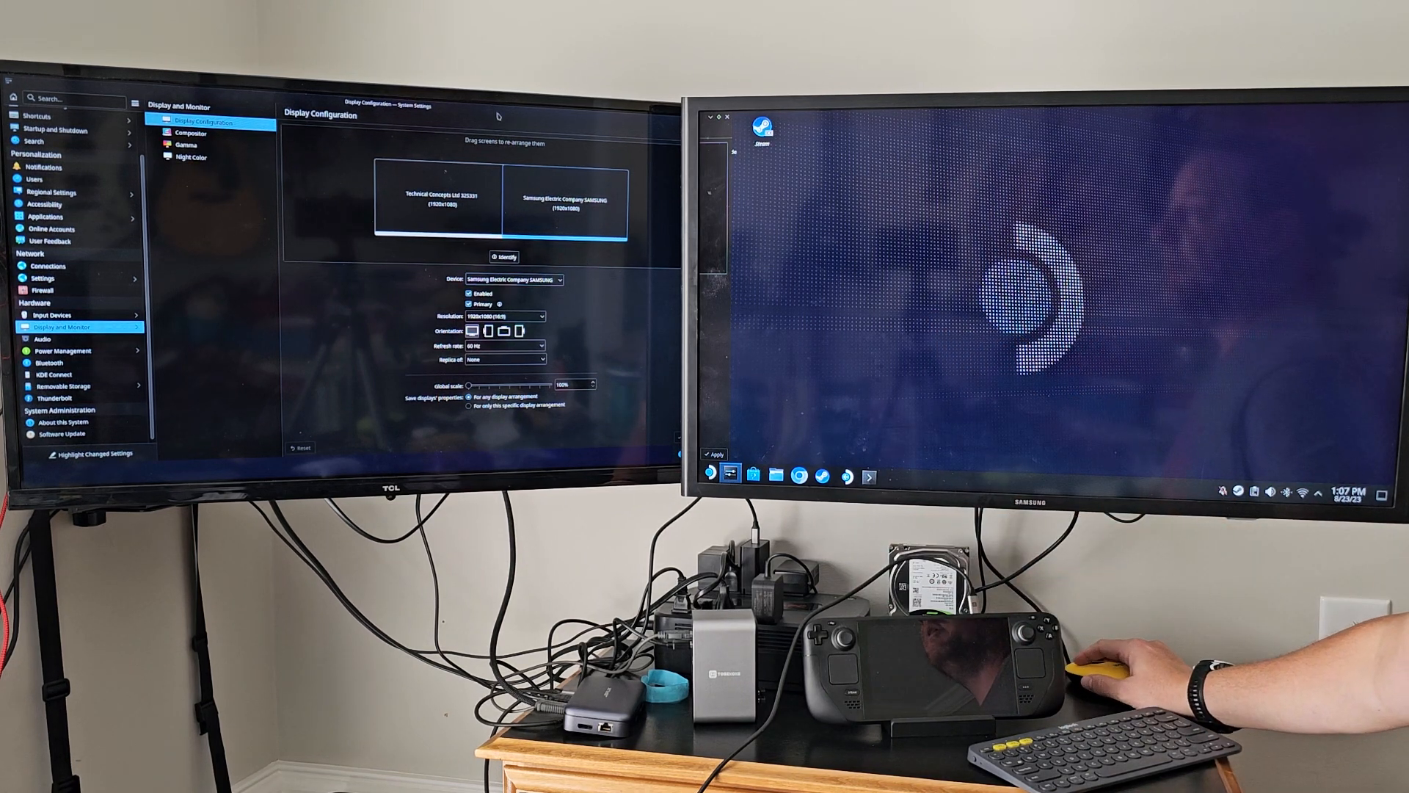
pyautogui.moveTo(837, 281)
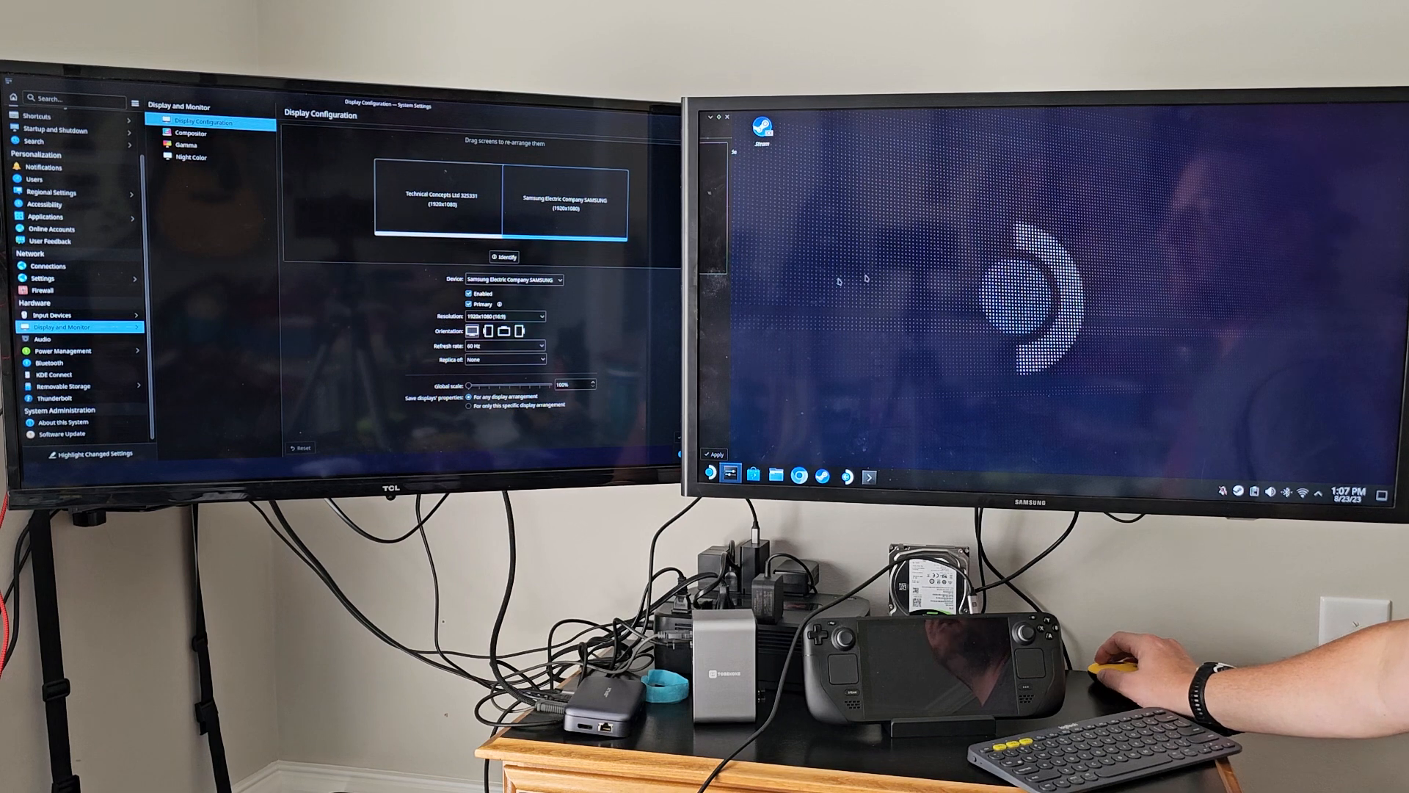